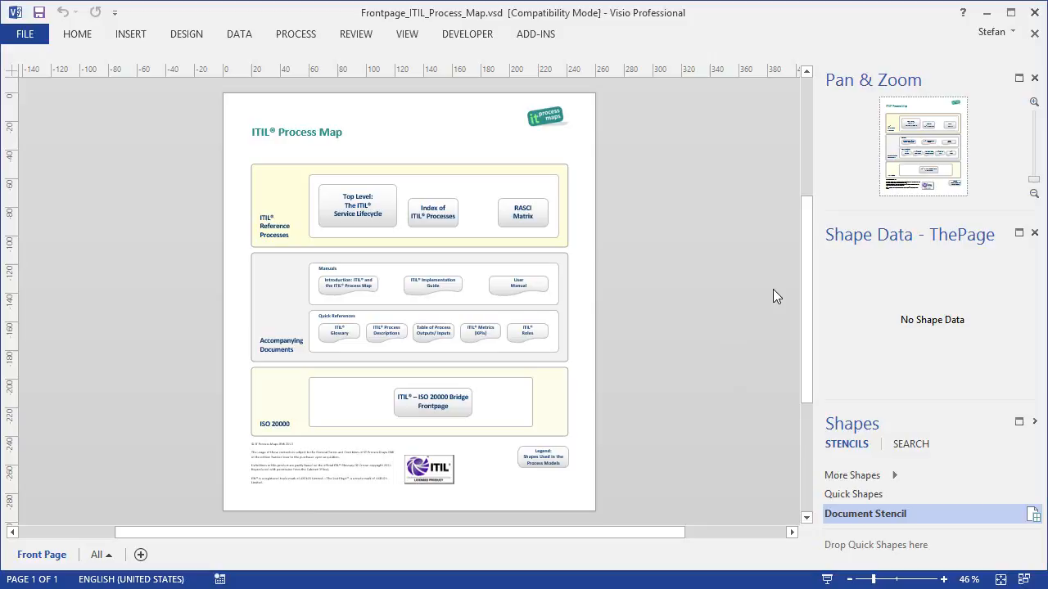
pyautogui.moveTo(888, 106)
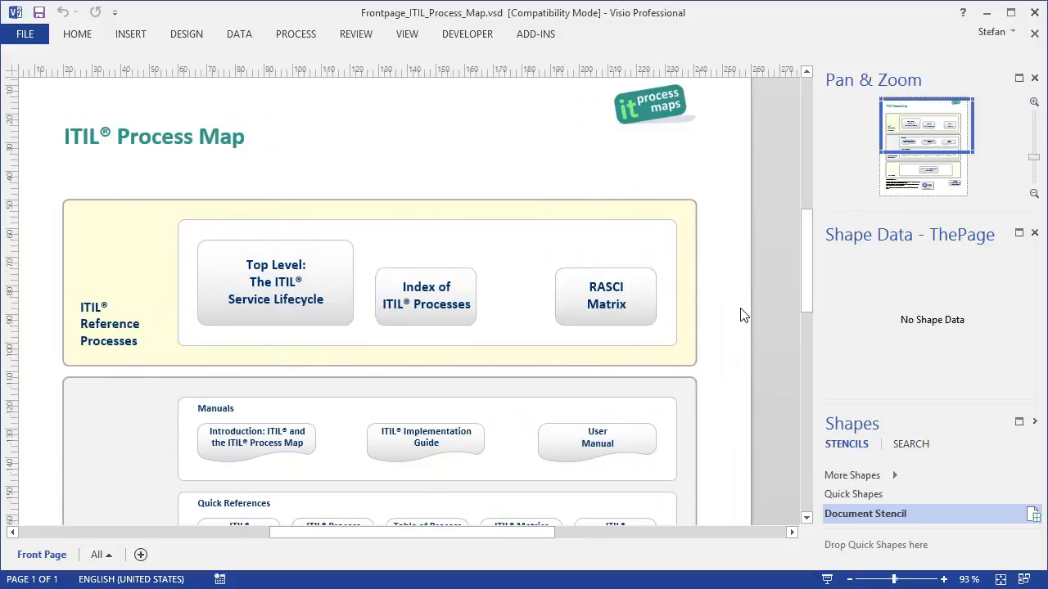
# Follow the 'Top Level: The ITIL Service Lifecycle' shape to 'Overview: IT Service Management'
pyautogui.rightClick(276, 282)
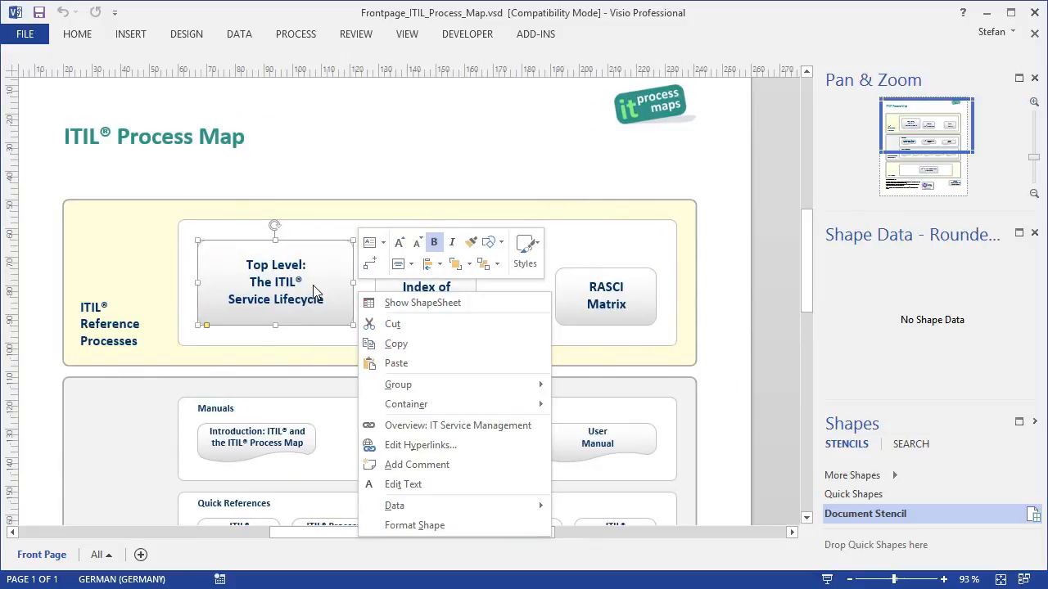
pyautogui.moveTo(414, 425)
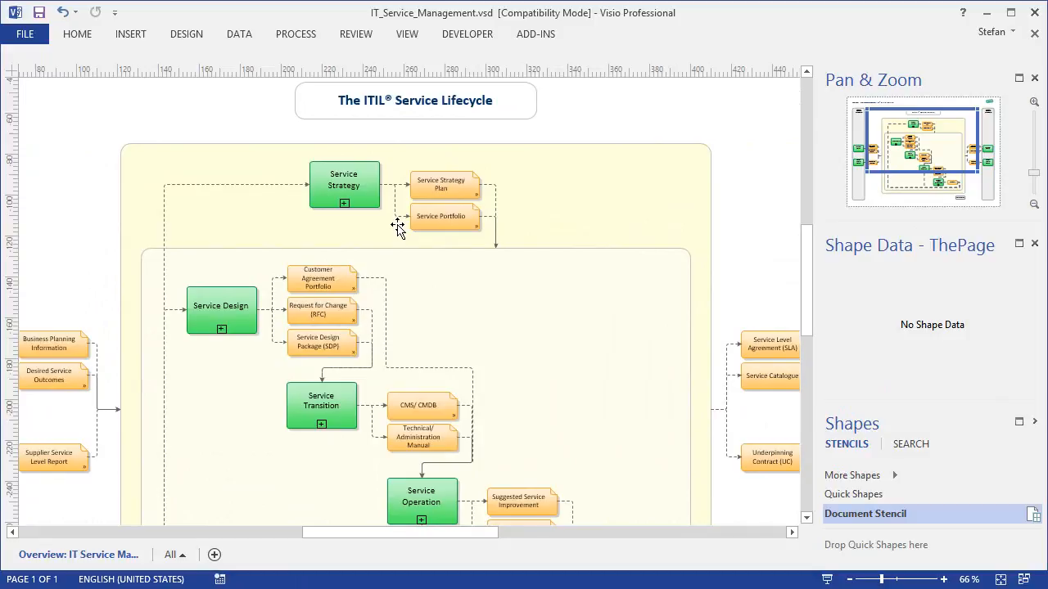
# Open the Service Operation diagram, then follow Incident Management's hyperlink to its process map
pyautogui.scroll(-3)
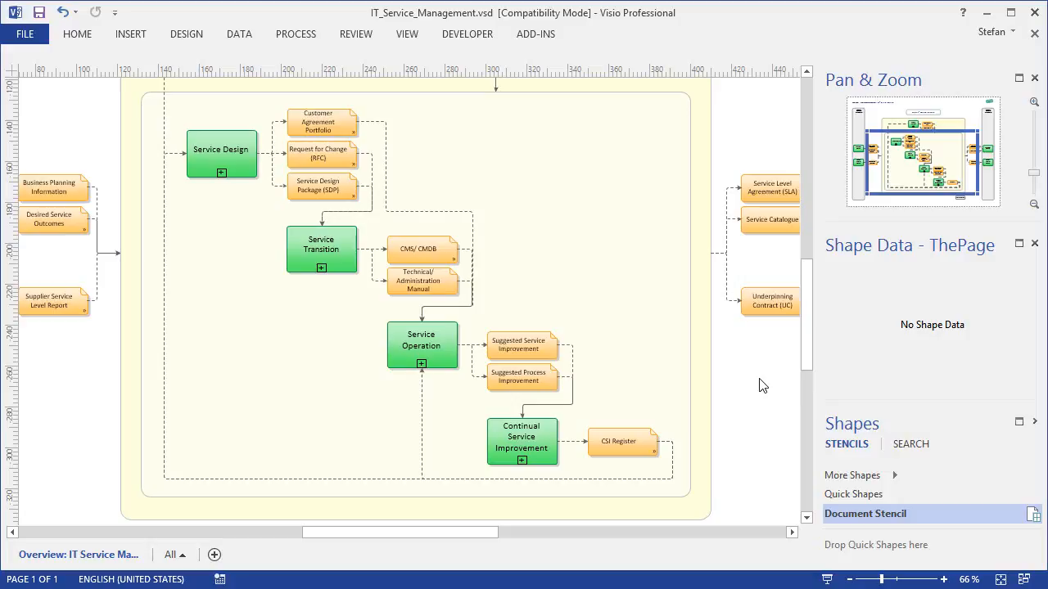
pyautogui.click(422, 339)
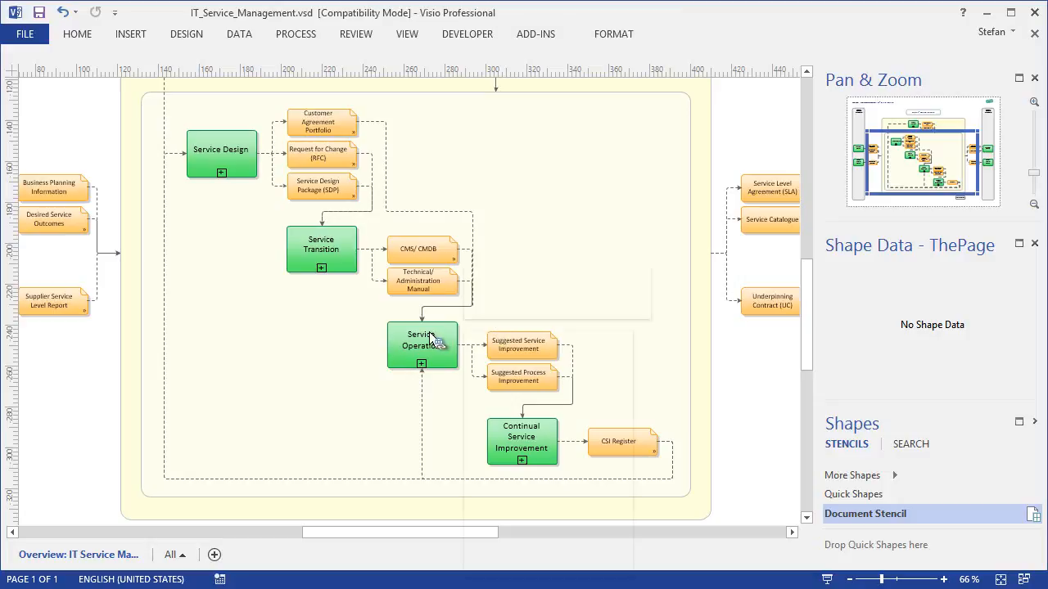
pyautogui.click(421, 344)
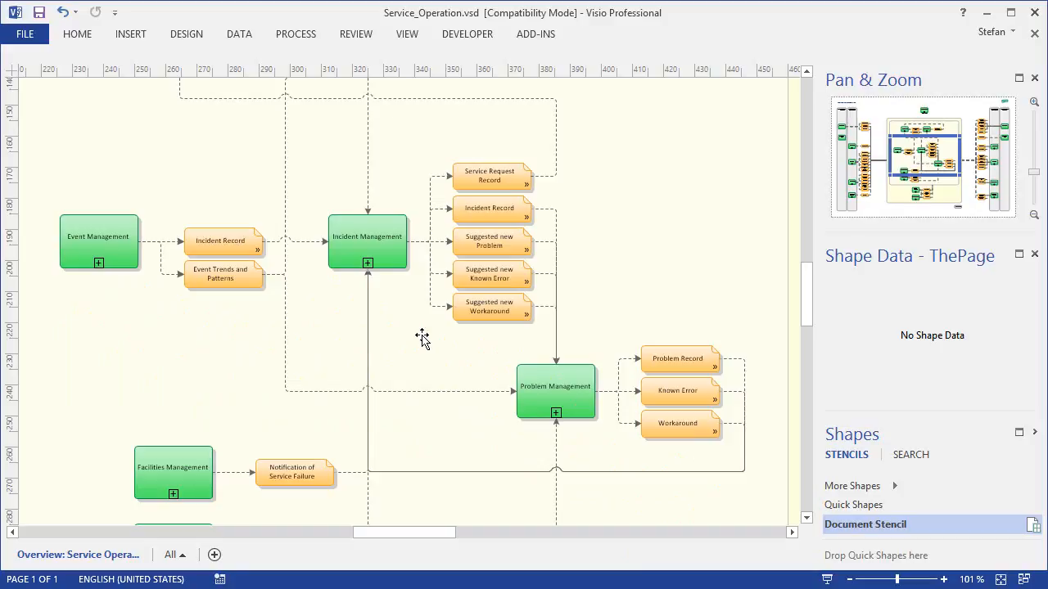
pyautogui.rightClick(367, 236)
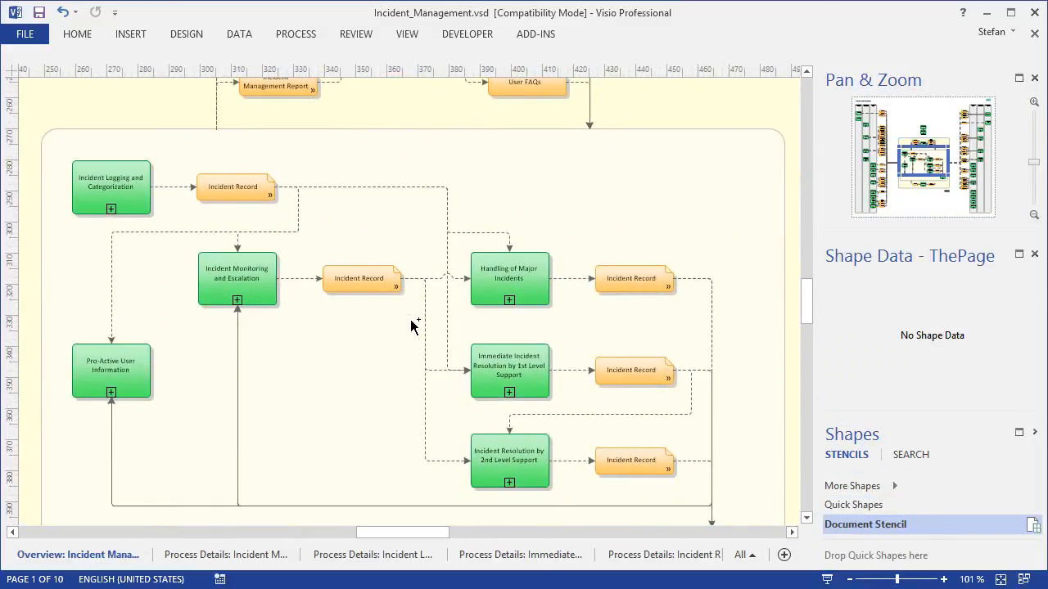
pyautogui.moveTo(424, 352)
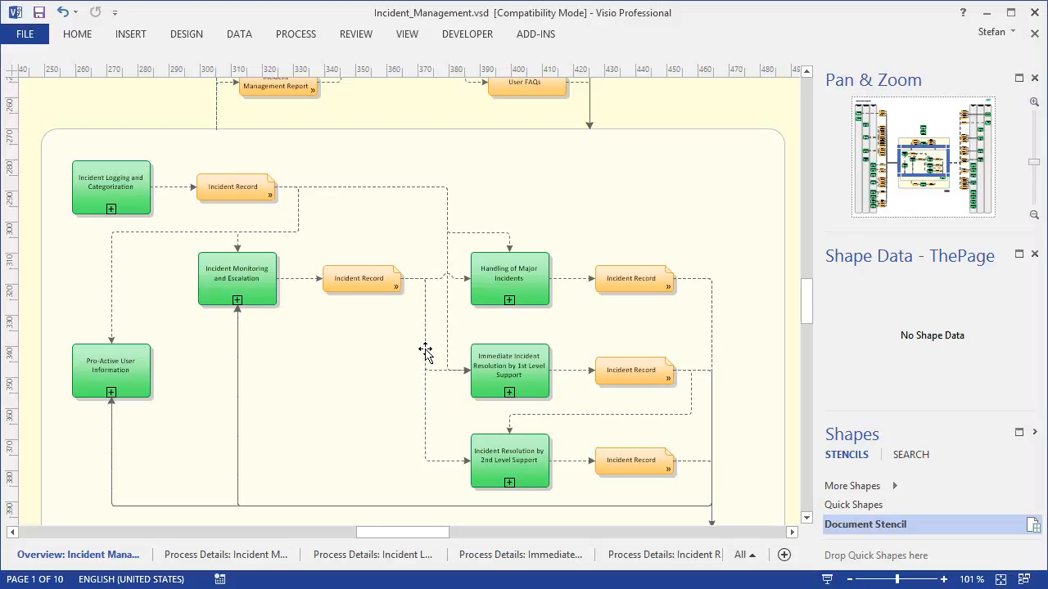
# Open page 4, Process Details for Immediate Incident Resolution by 1st Level Support
pyautogui.rightClick(509, 370)
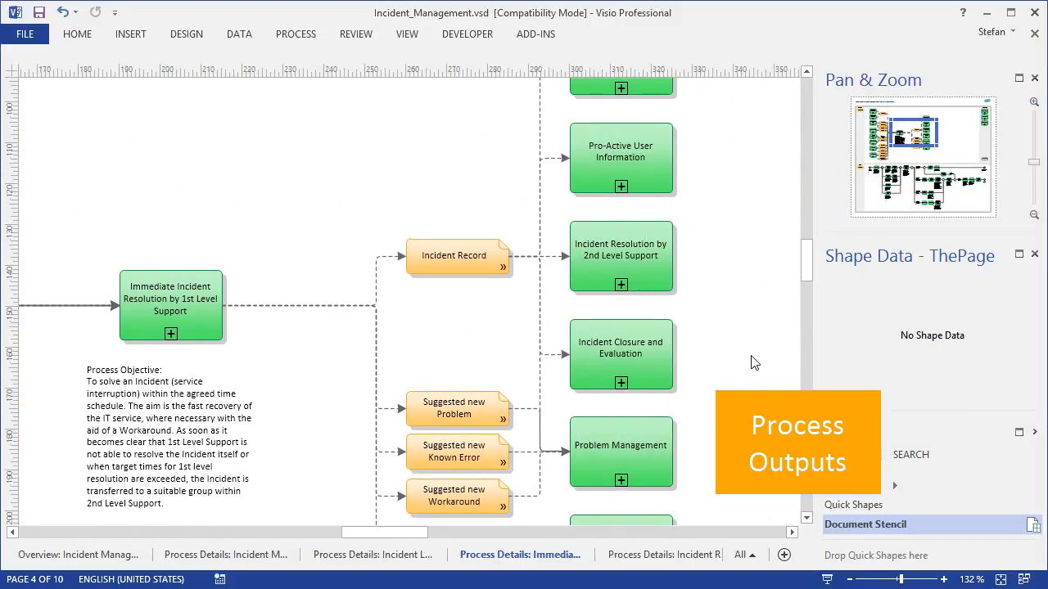
# Go to the 2nd Level Support details page and open 'Checklist Incident Record' in Word
pyautogui.rightClick(621, 250)
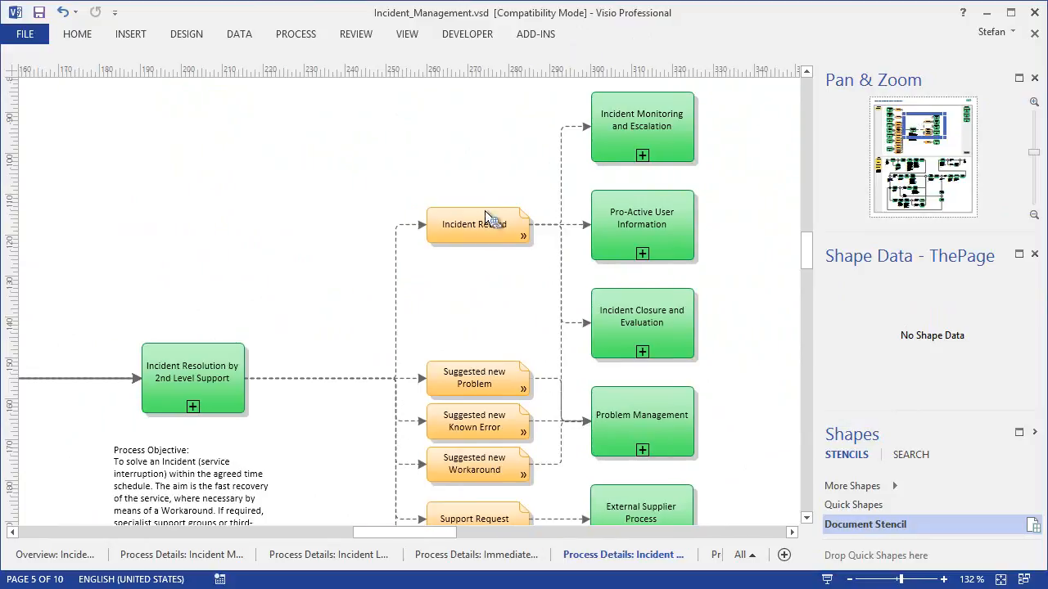
pyautogui.rightClick(475, 224)
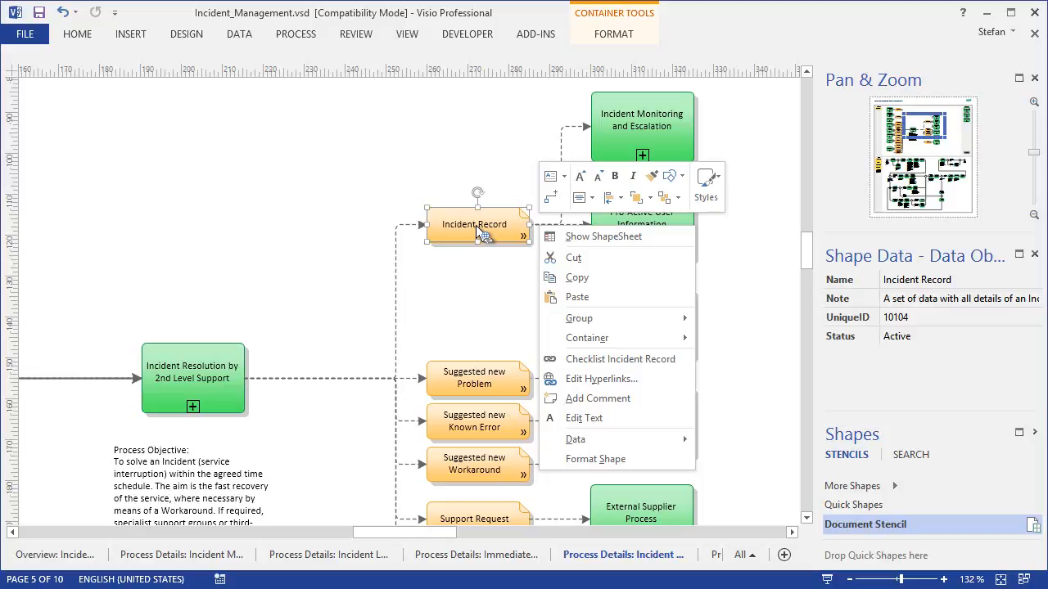
pyautogui.moveTo(606, 338)
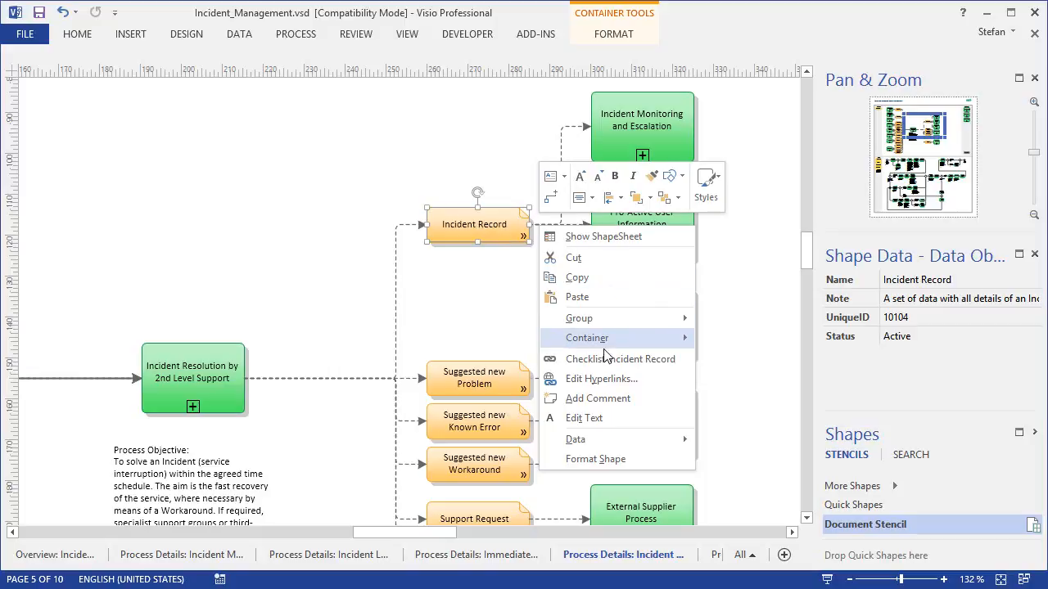
pyautogui.click(620, 358)
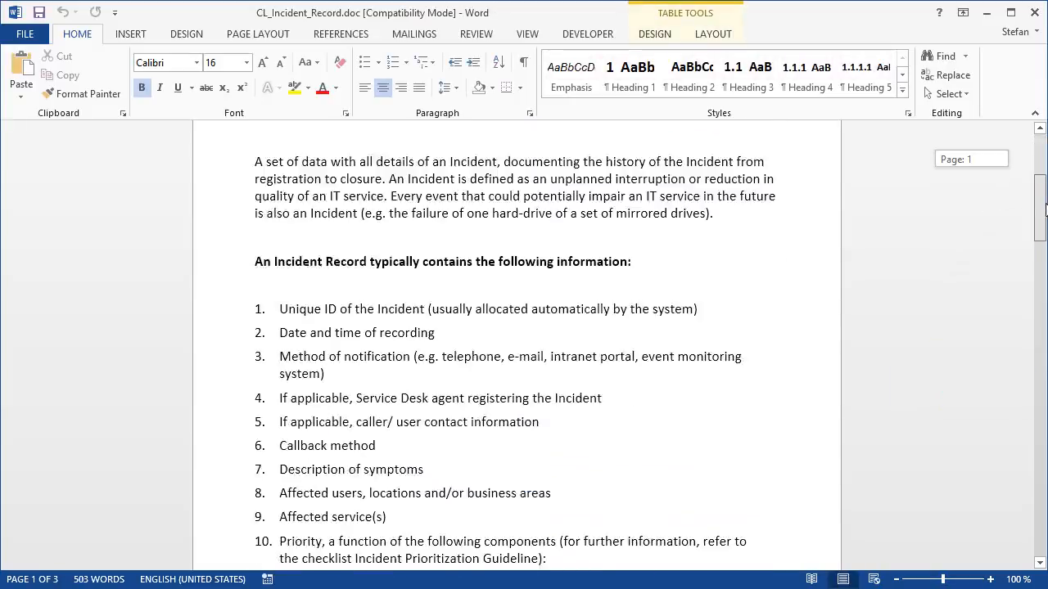
pyautogui.scroll(-3)
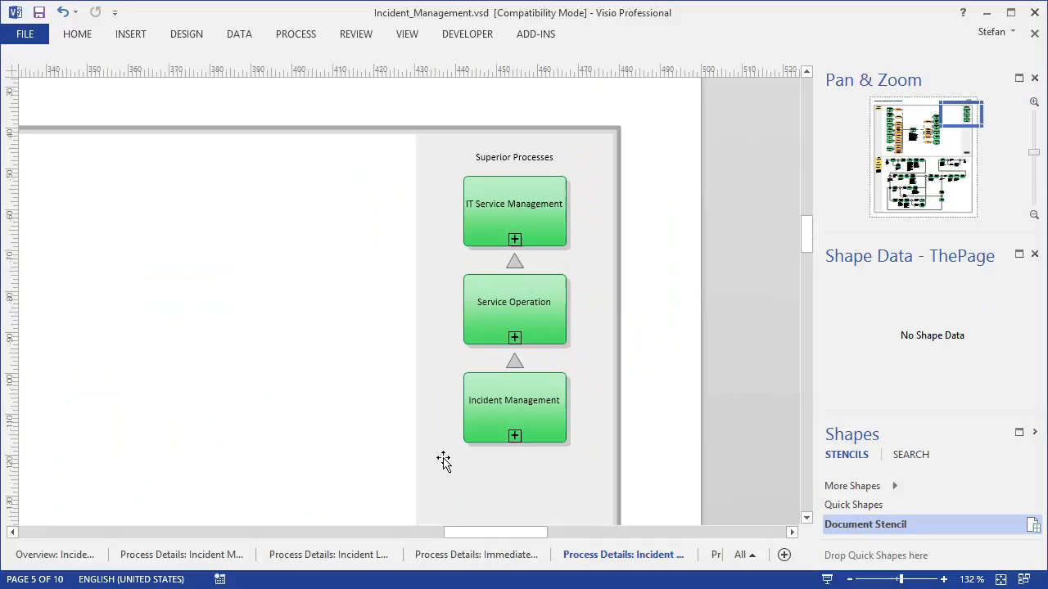
# Follow the Incident Management and Service Operation superior process links, then 'Back to Front Page'
pyautogui.rightClick(514, 406)
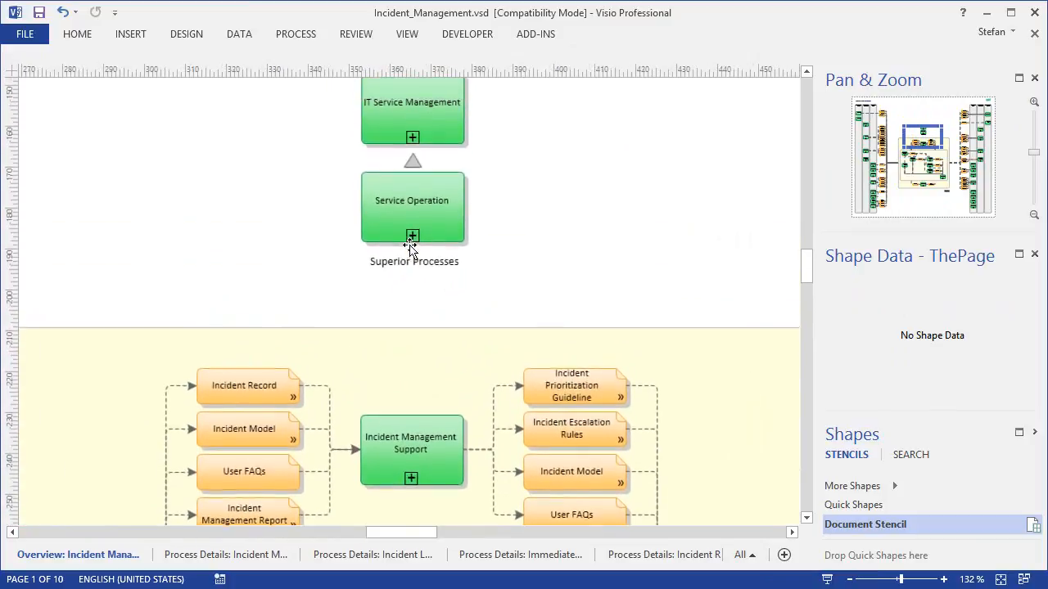
pyautogui.doubleClick(412, 200)
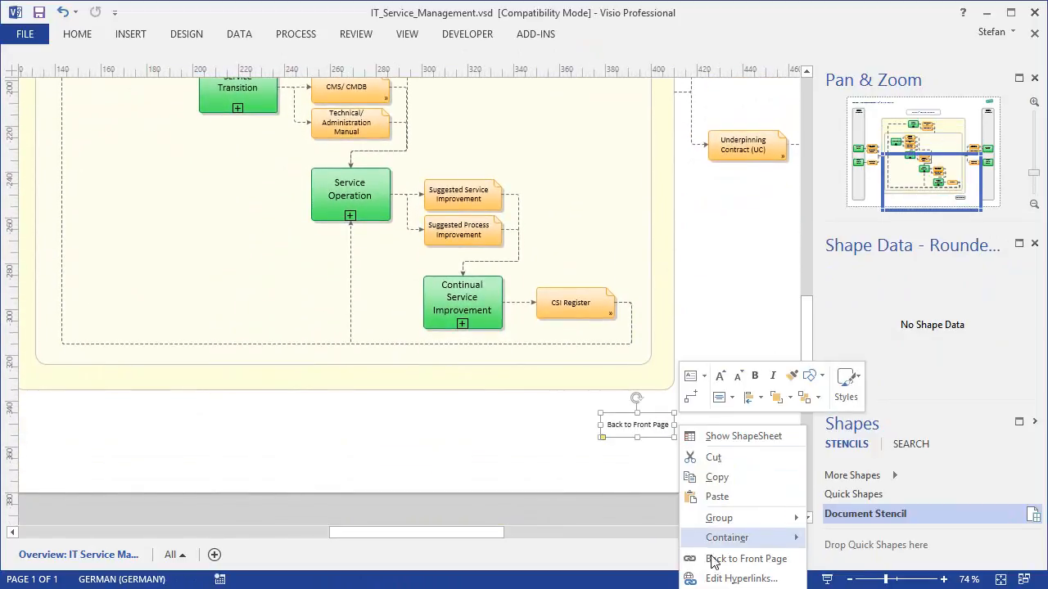
pyautogui.click(745, 558)
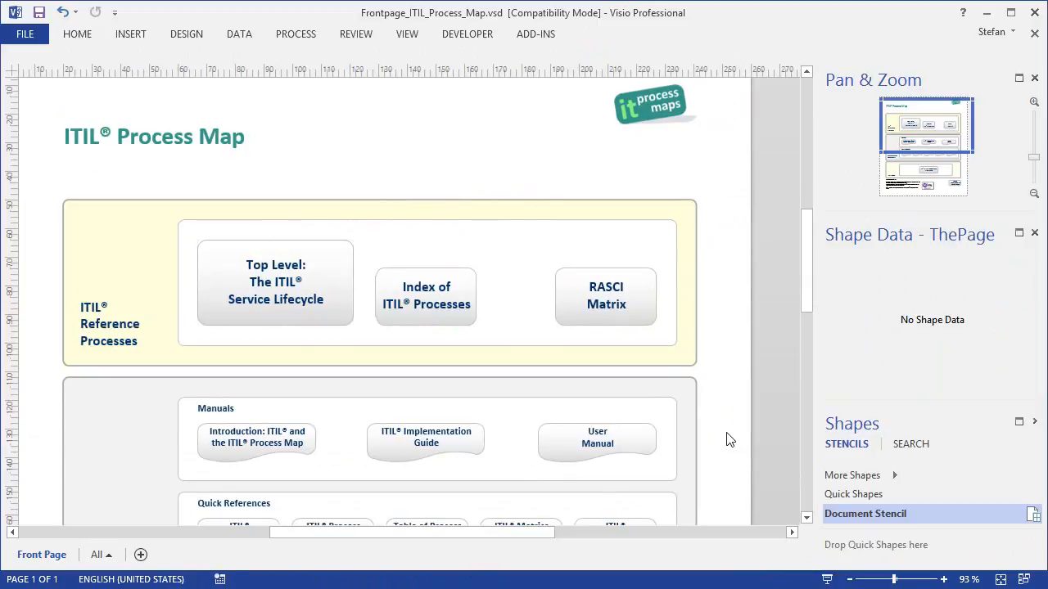
# Jump from the Index of ITIL Processes shape to the Service Operation process index page
pyautogui.click(426, 295)
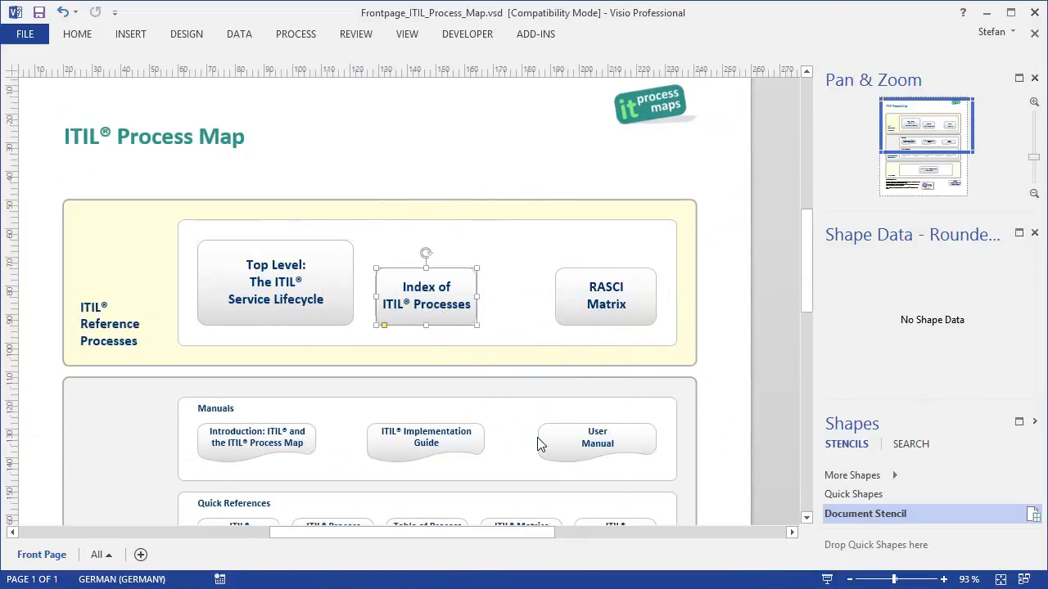
pyautogui.doubleClick(426, 295)
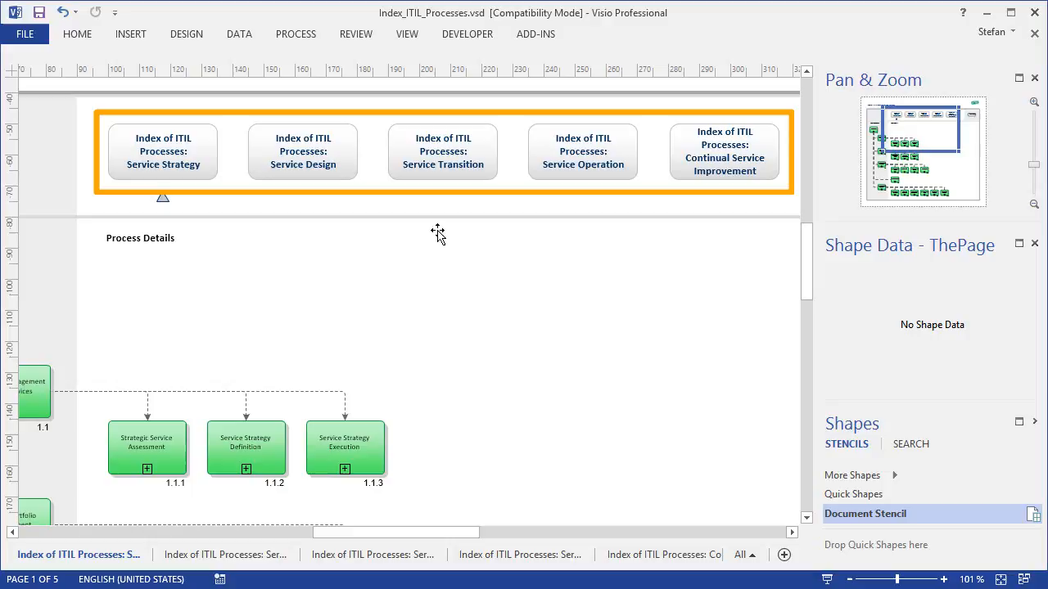
pyautogui.rightClick(583, 152)
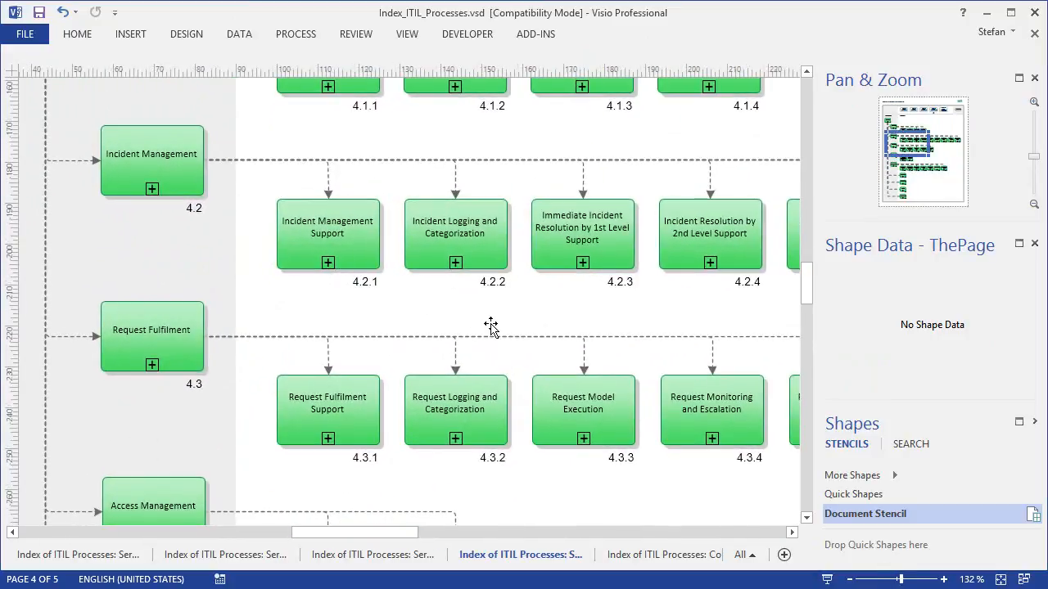
pyautogui.moveTo(318, 301)
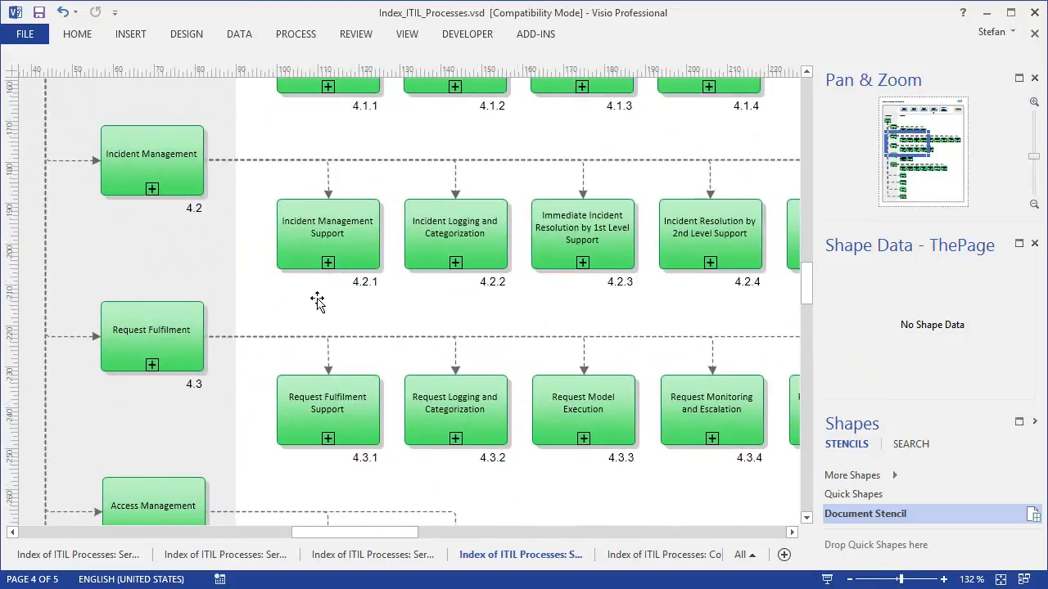
pyautogui.moveTo(172, 168)
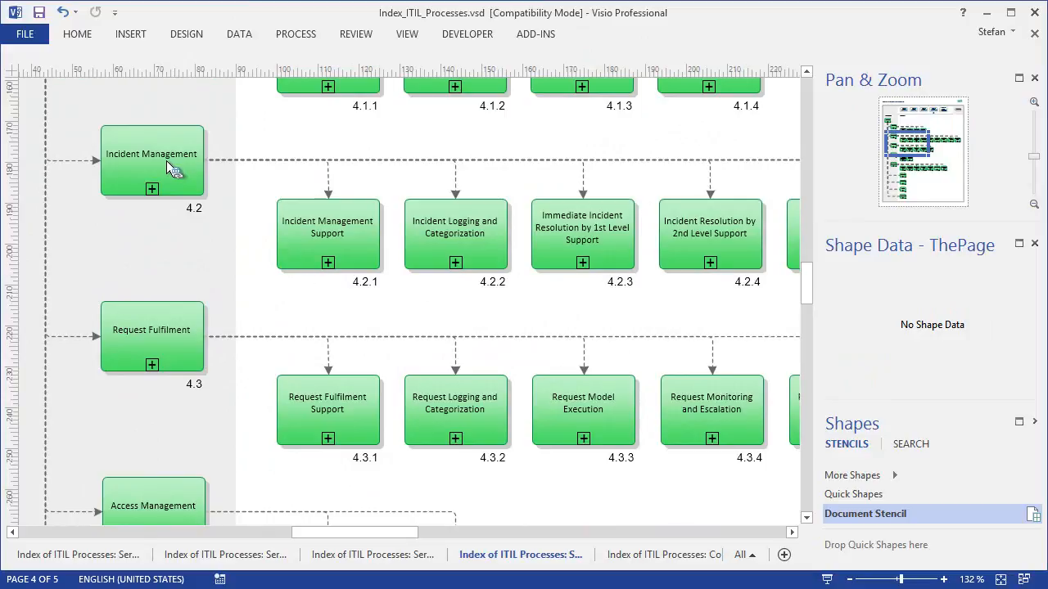
# Inspect Incident Management and 1st Level Support shape data, then open the RASCI Matrix workbook
pyautogui.doubleClick(152, 159)
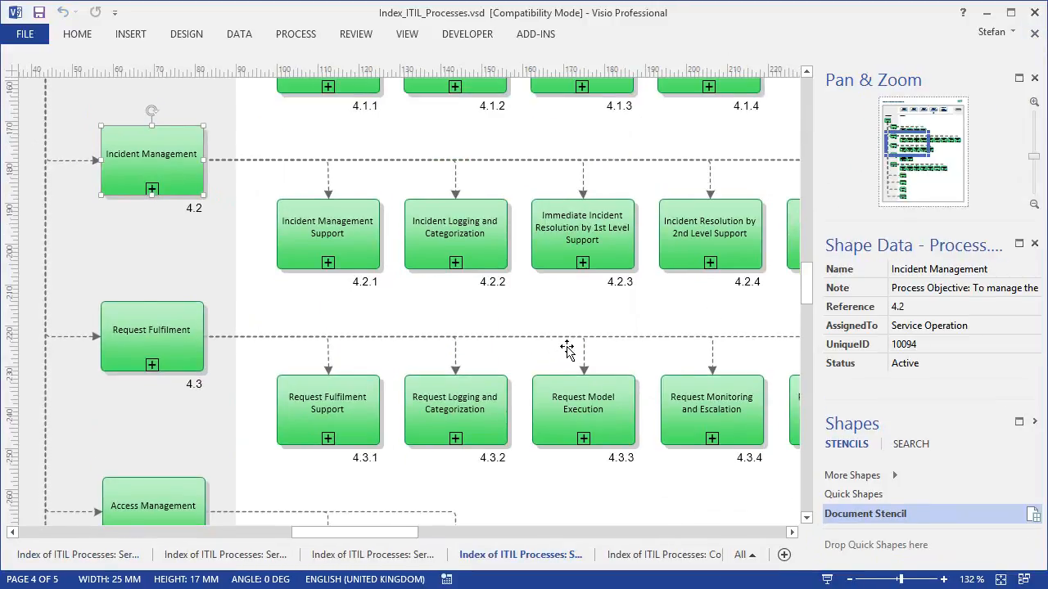
pyautogui.click(582, 227)
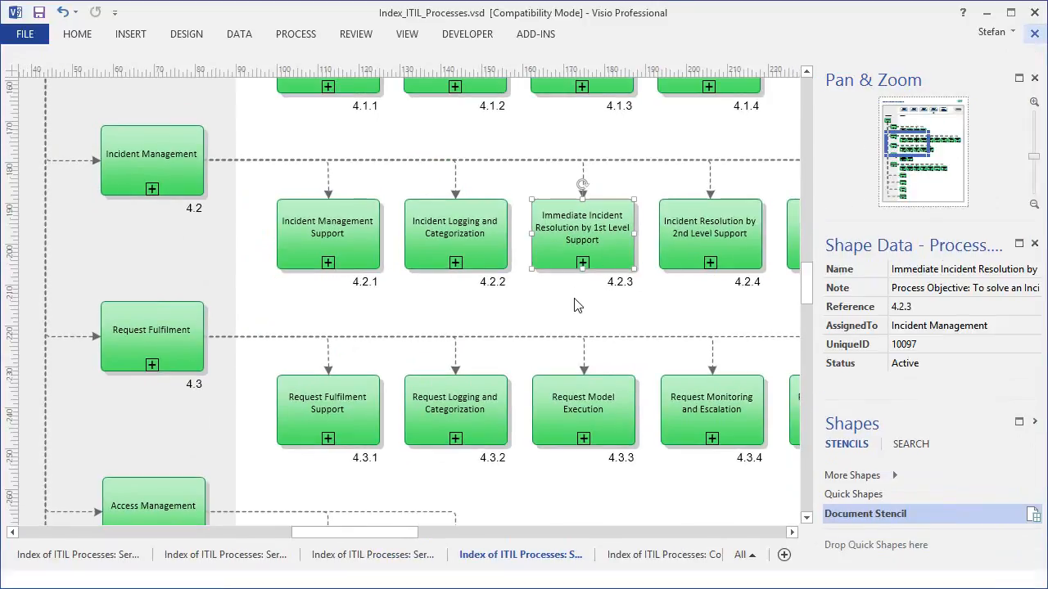
pyautogui.click(582, 234)
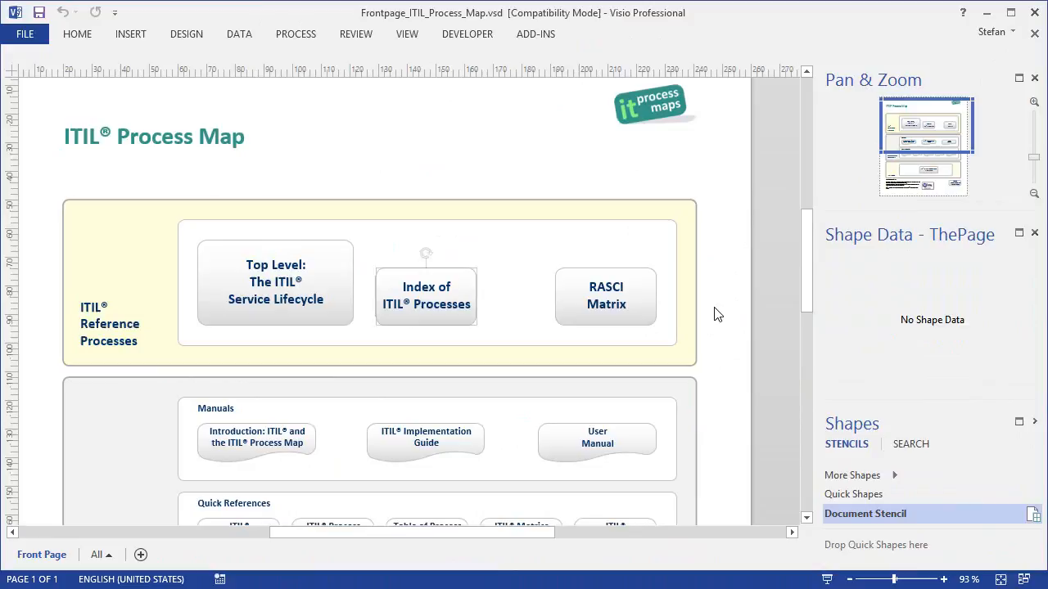
pyautogui.rightClick(606, 295)
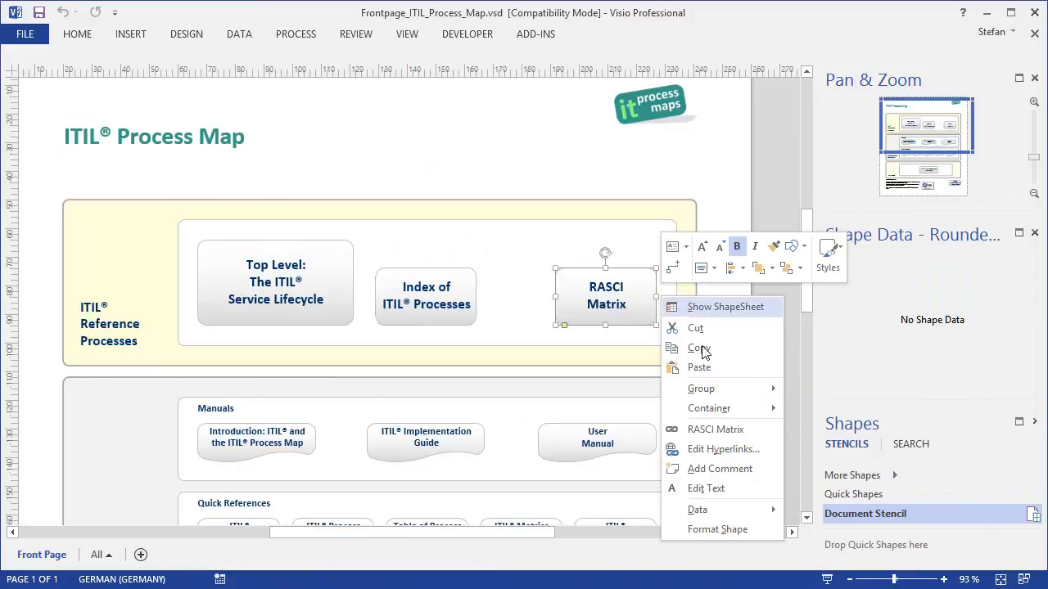
pyautogui.click(716, 429)
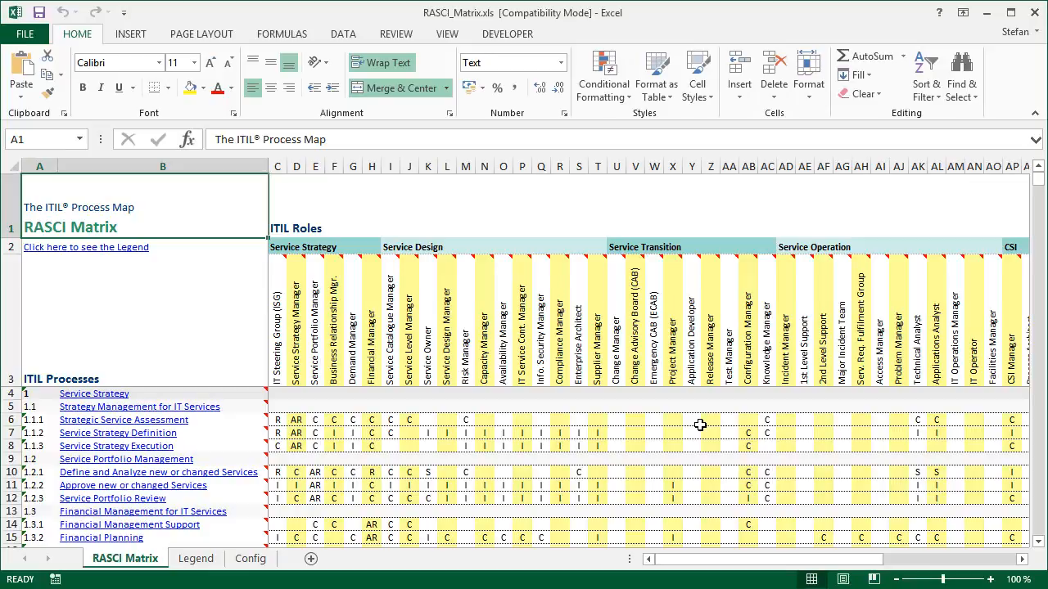
pyautogui.moveTo(703, 421)
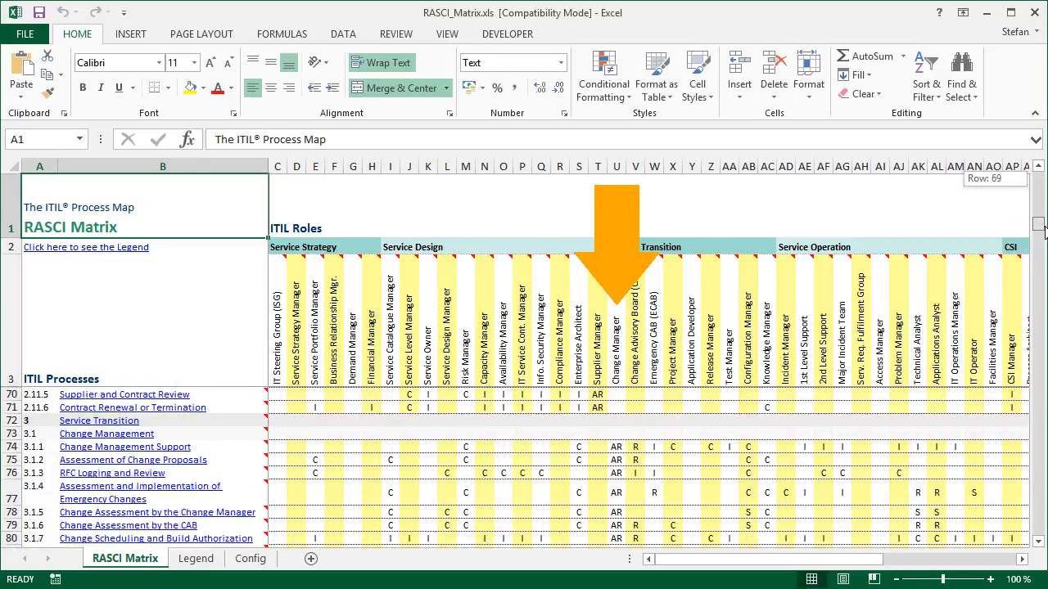
# Scroll to the 3.1 Change Management rows of the RASCI matrix and close Excel
pyautogui.scroll(-3)
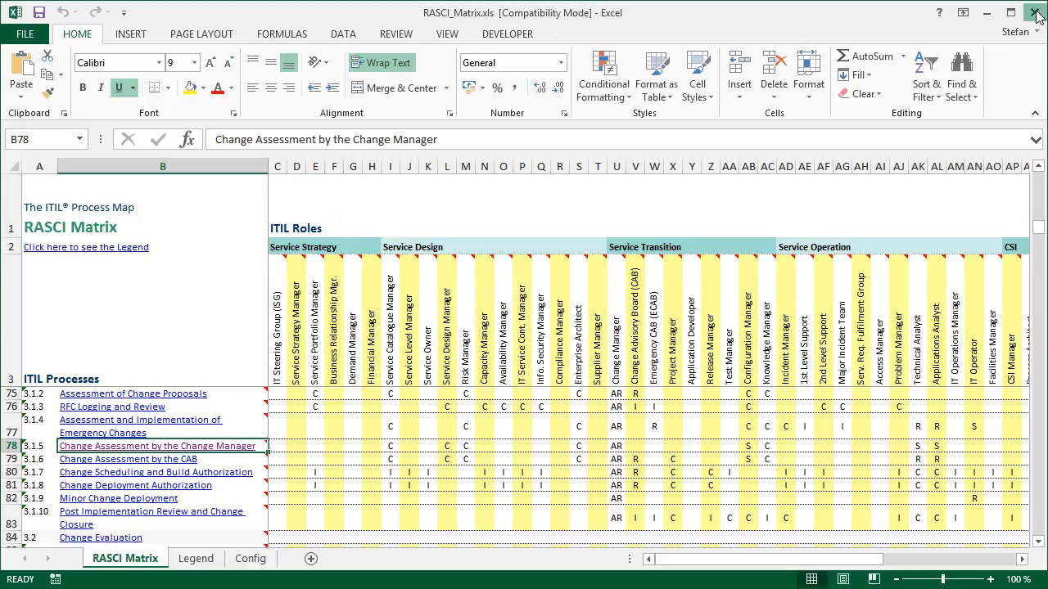
pyautogui.click(1036, 12)
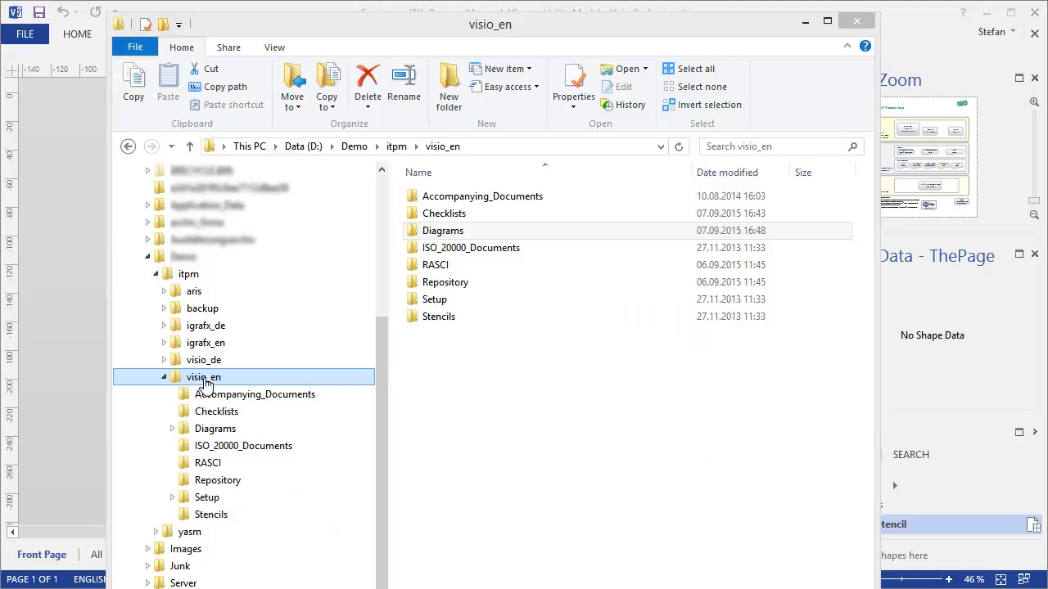
pyautogui.moveTo(207, 396)
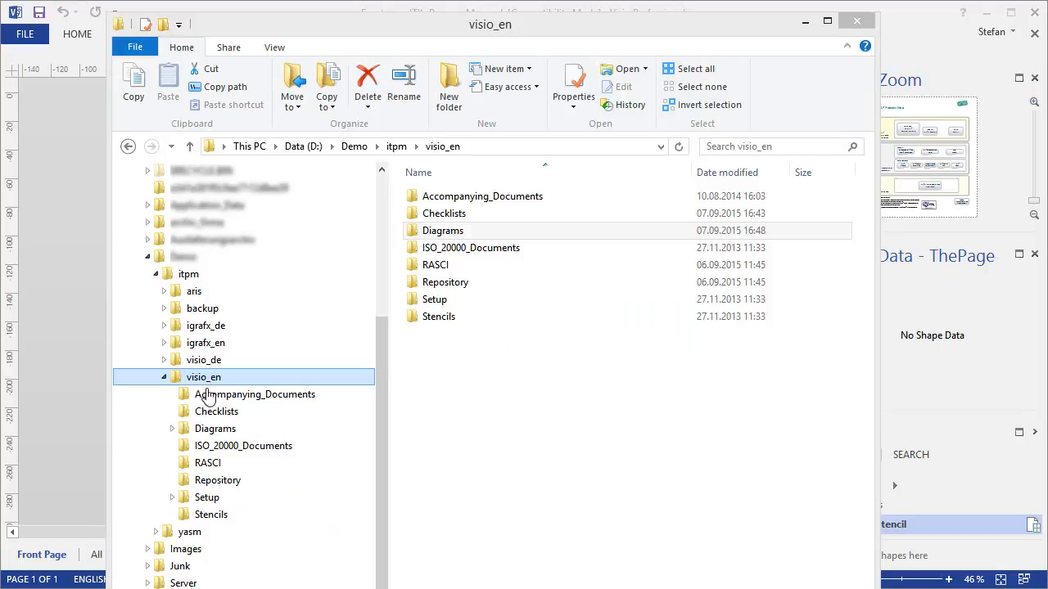
# Browse visio_en Checklists and Diagrams > Service_Operation, then open Incident_Management.vsd
pyautogui.doubleClick(216, 411)
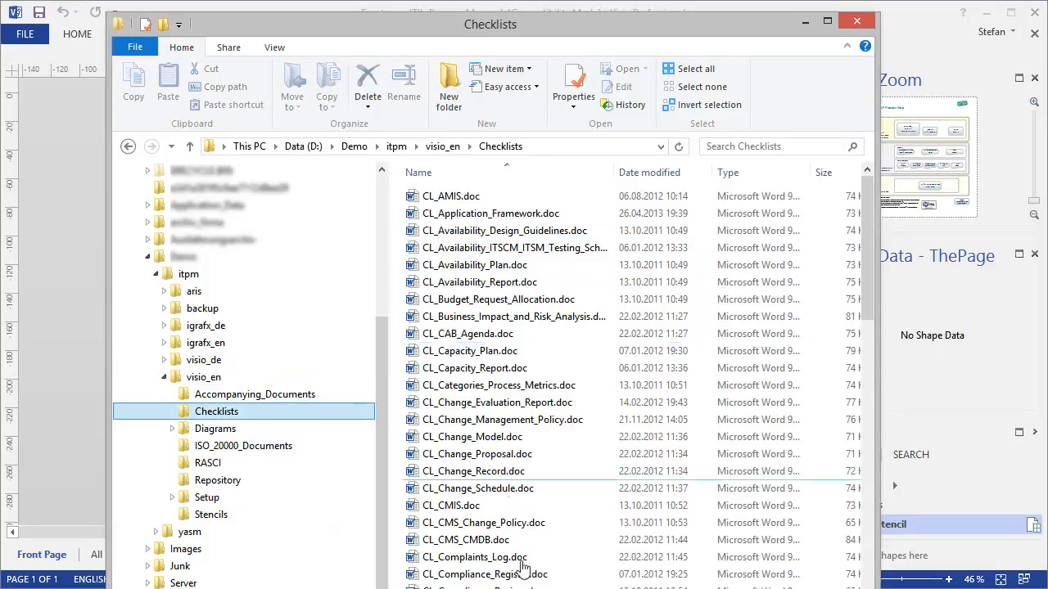
pyautogui.click(496, 402)
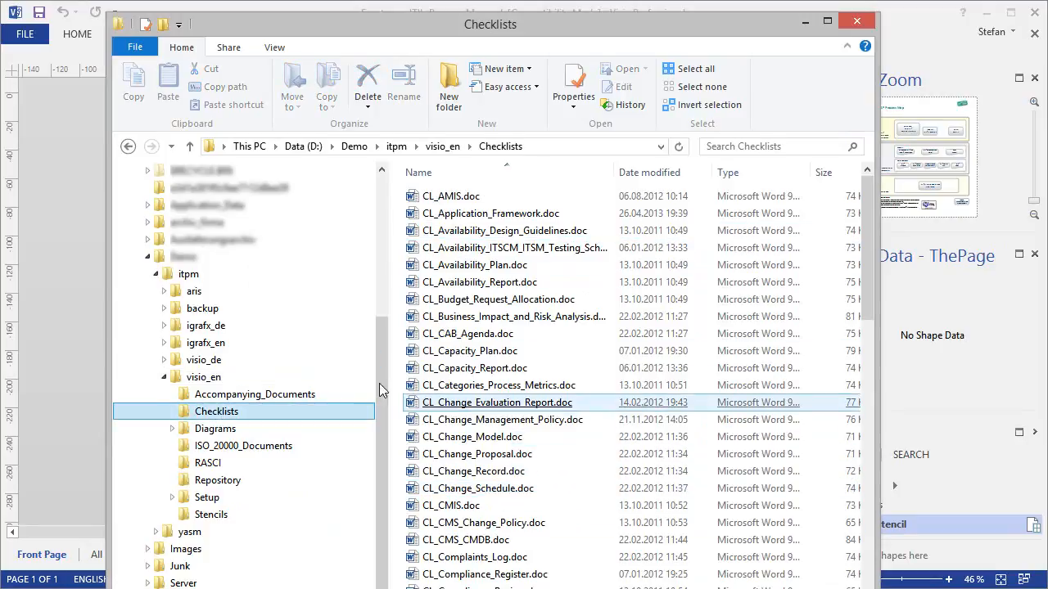
pyautogui.click(215, 429)
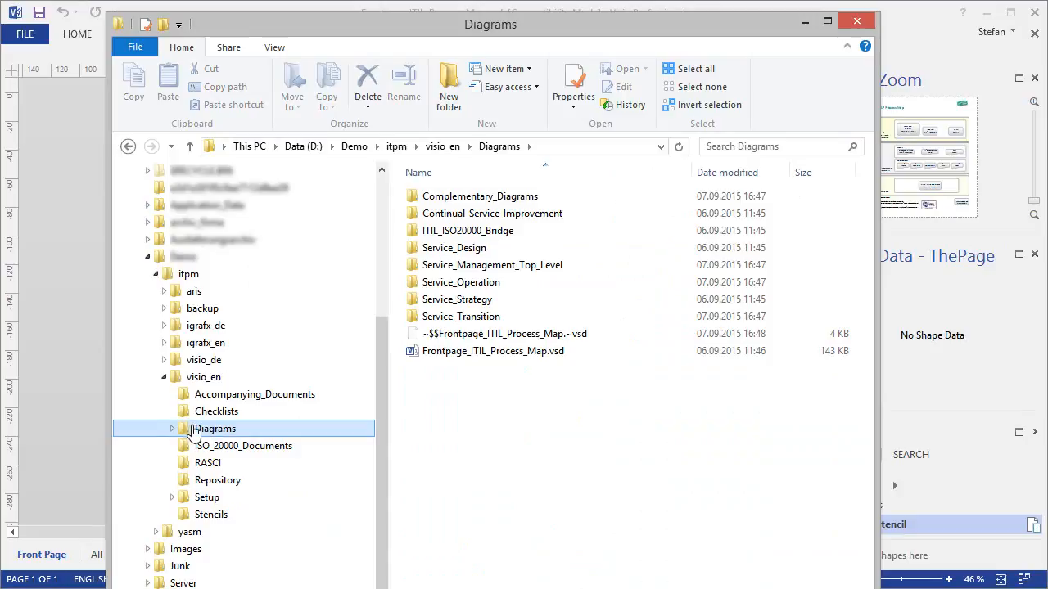
pyautogui.click(172, 428)
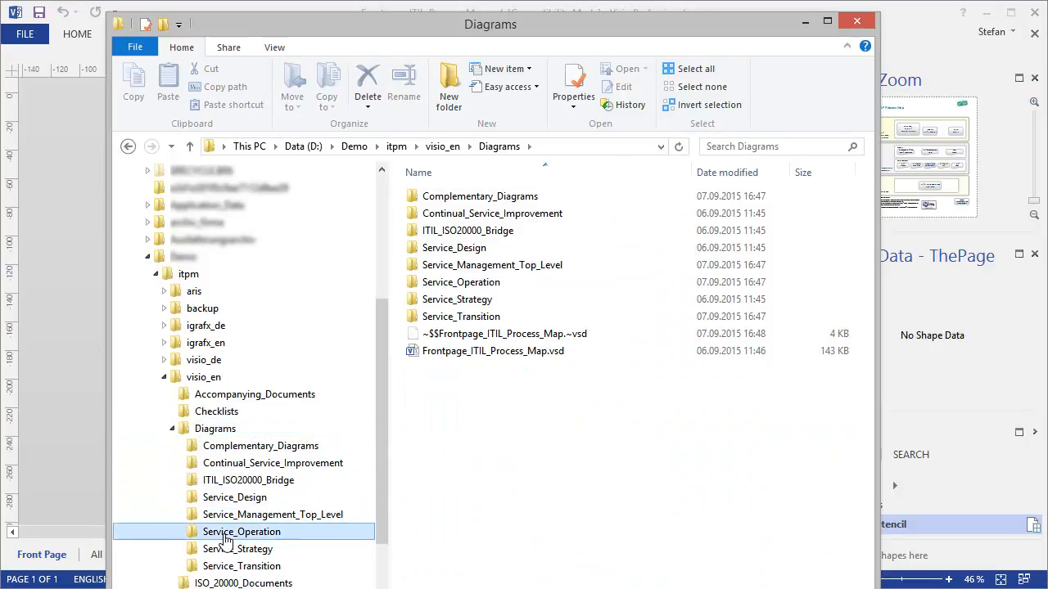
pyautogui.doubleClick(241, 531)
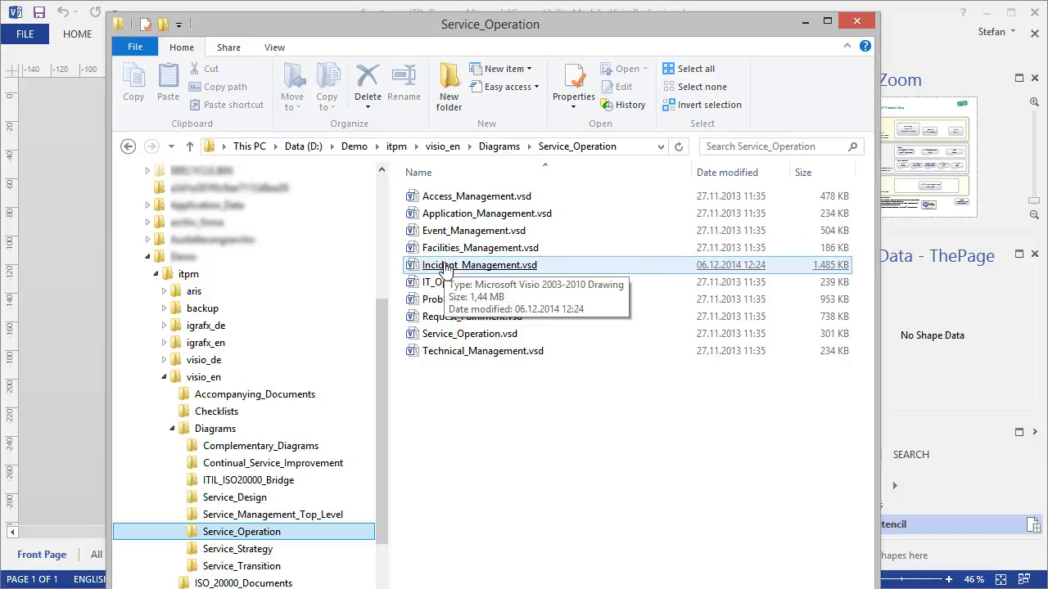
pyautogui.doubleClick(479, 264)
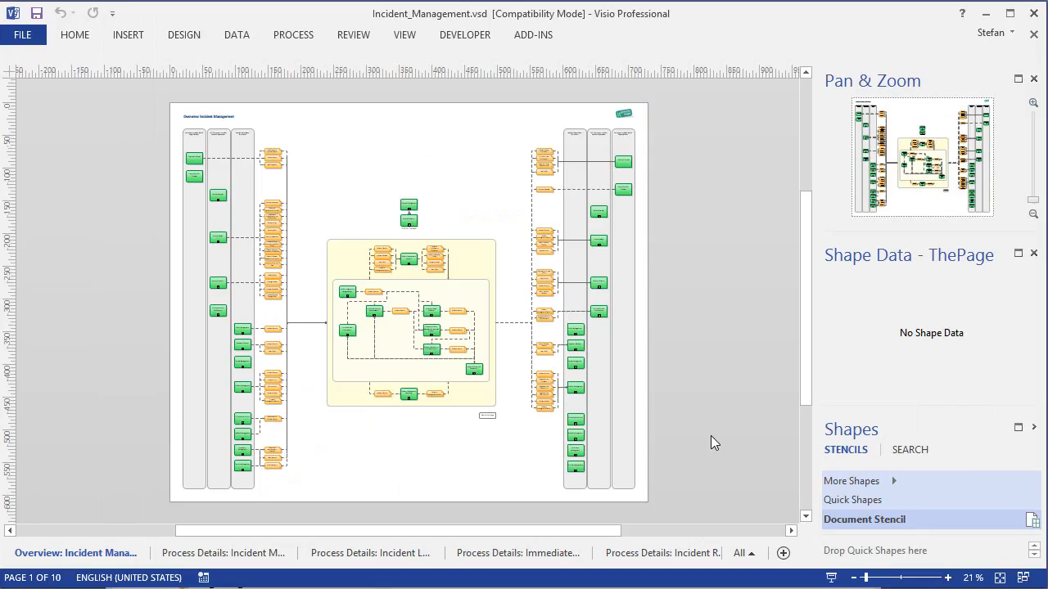